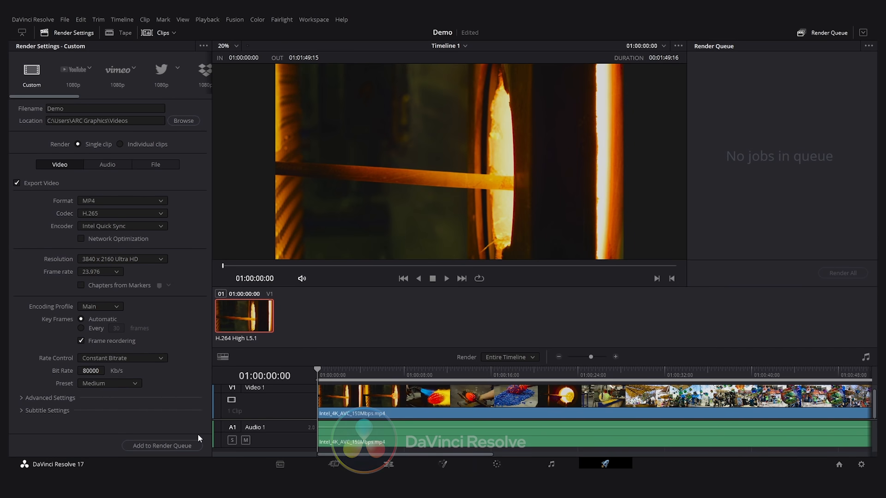
Step: Add Timeline 1 to the Render Queue as Job 1 (4K H.265 MP4) and start rendering it
{"action": "left_click", "coordinate": [162, 446]}
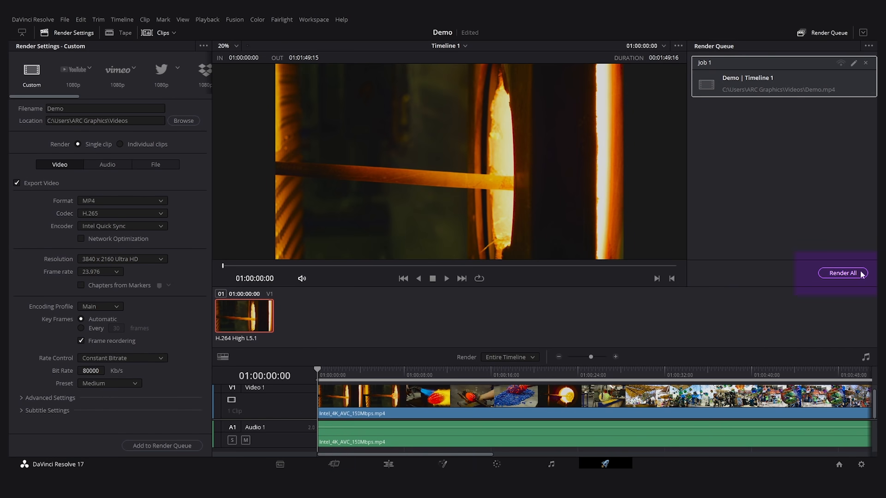
{"action": "left_click", "coordinate": [842, 272]}
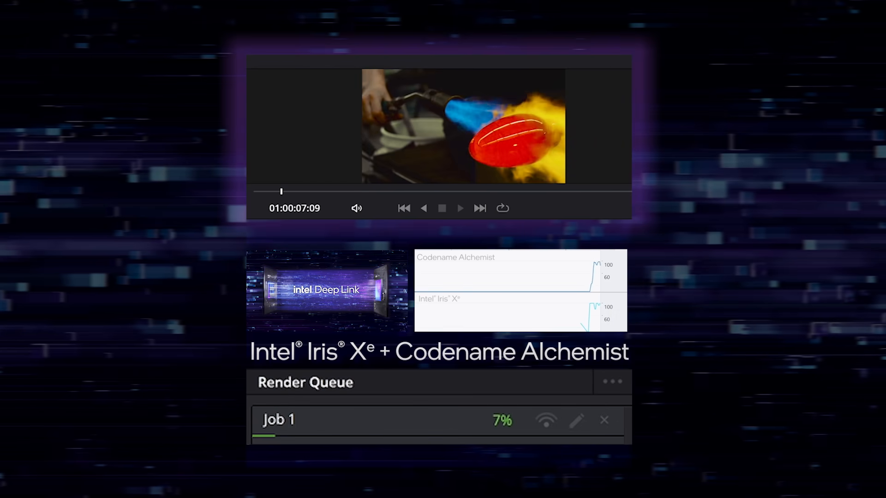